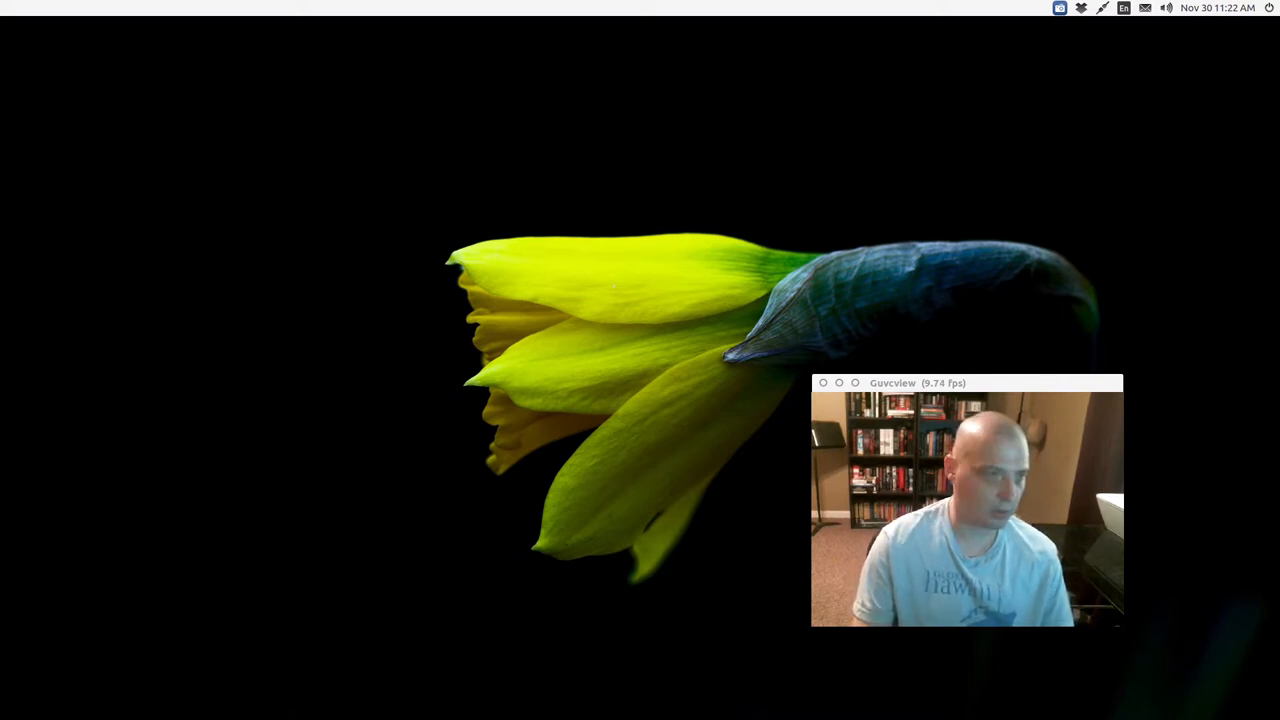
mouse_move(618, 684)
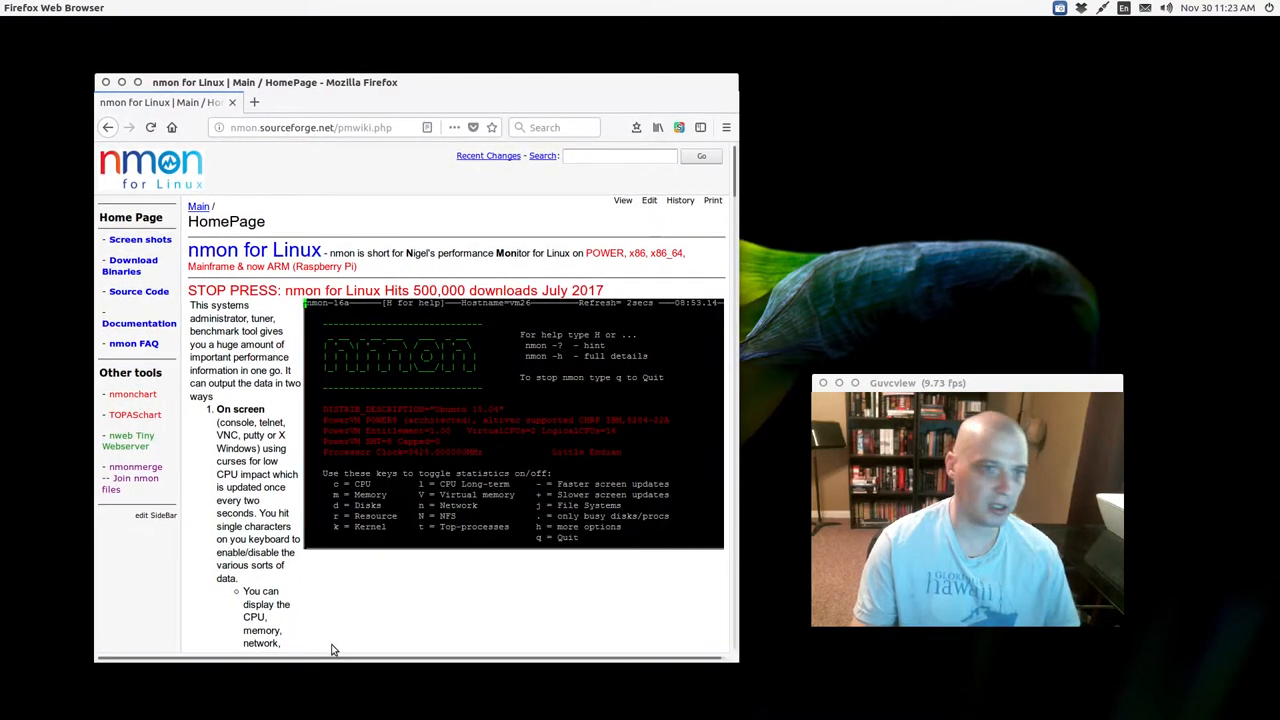
mouse_move(398, 662)
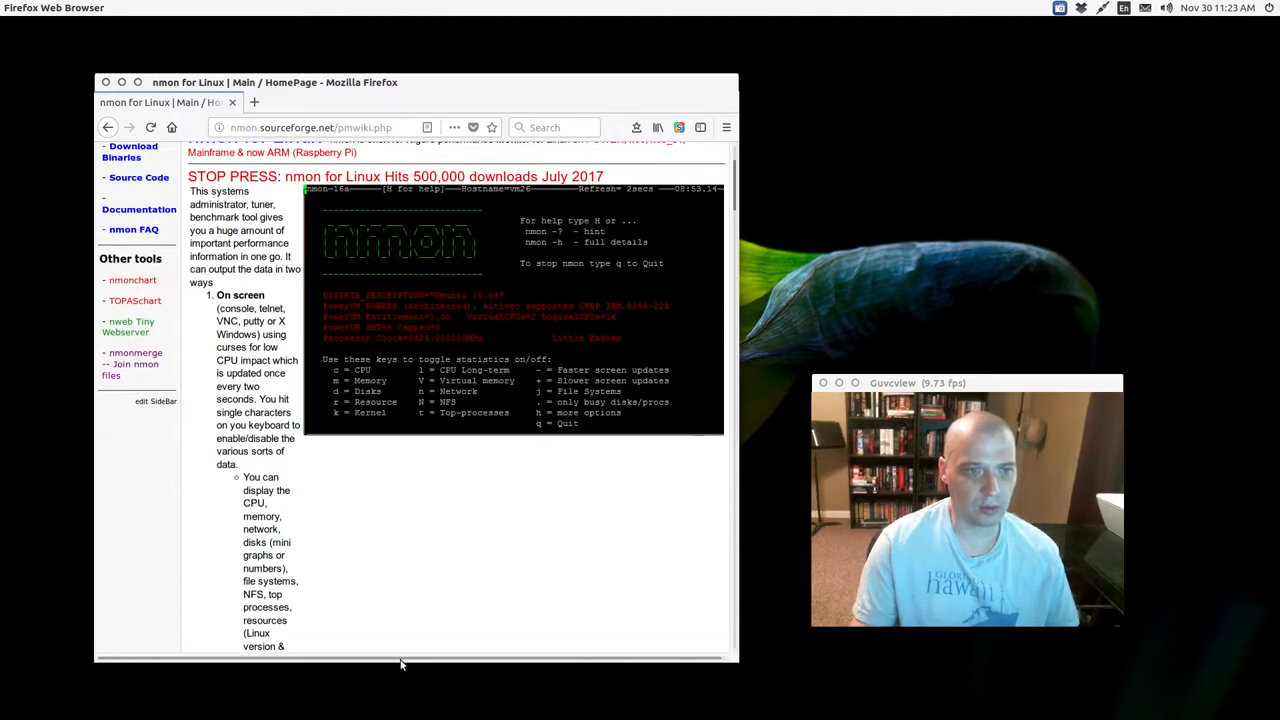
Go to the nmon Download Pre-Compiled Binaries page via the sidebar and scroll through the versions
scroll(down, 3)
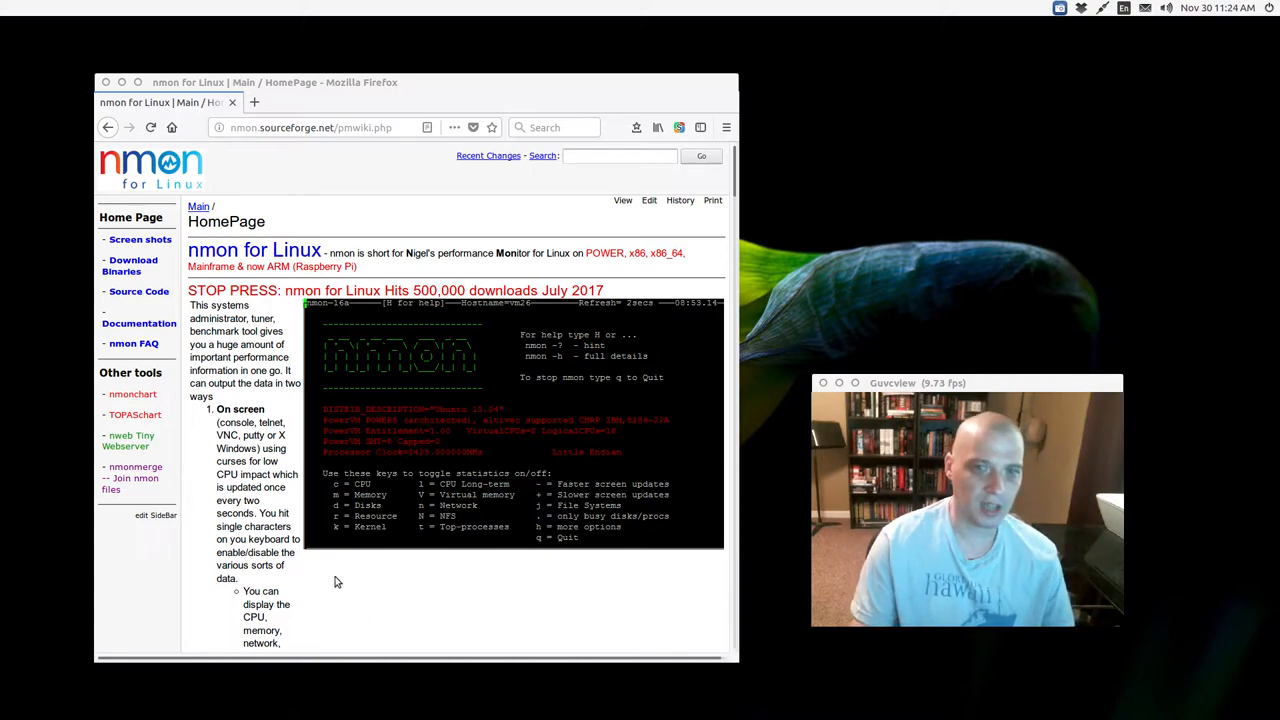
click(140, 240)
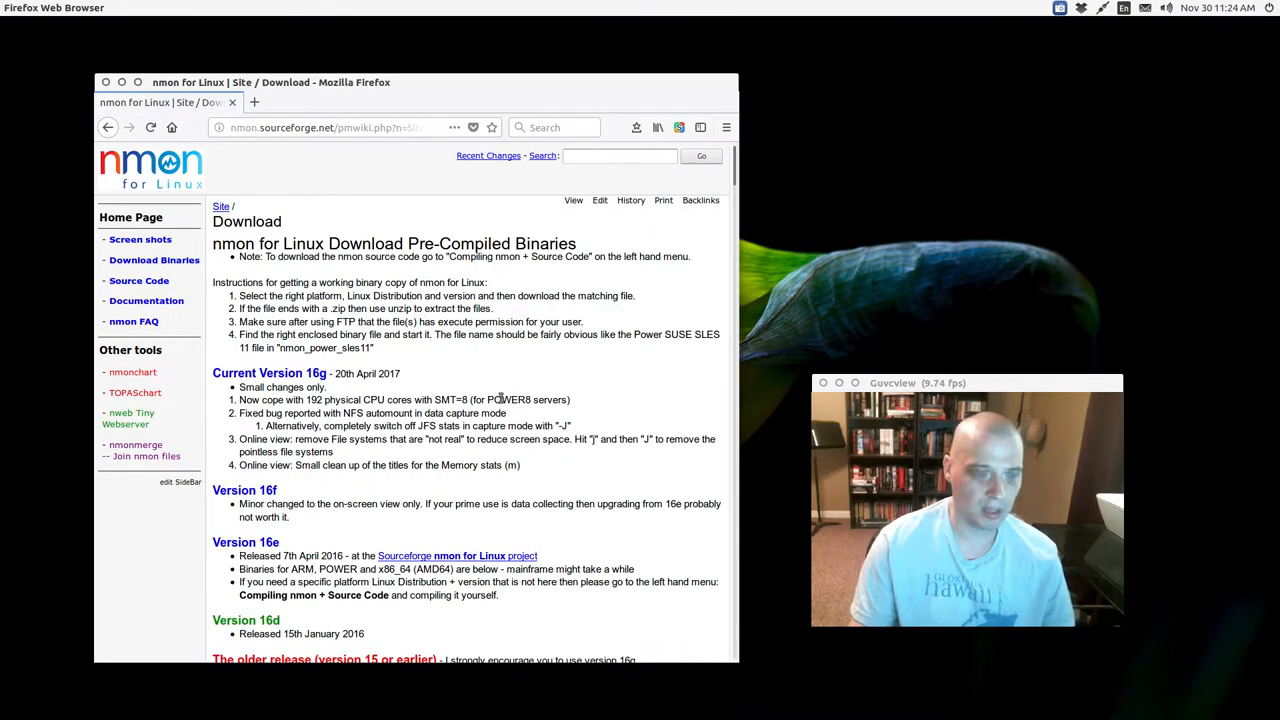
scroll(down, 3)
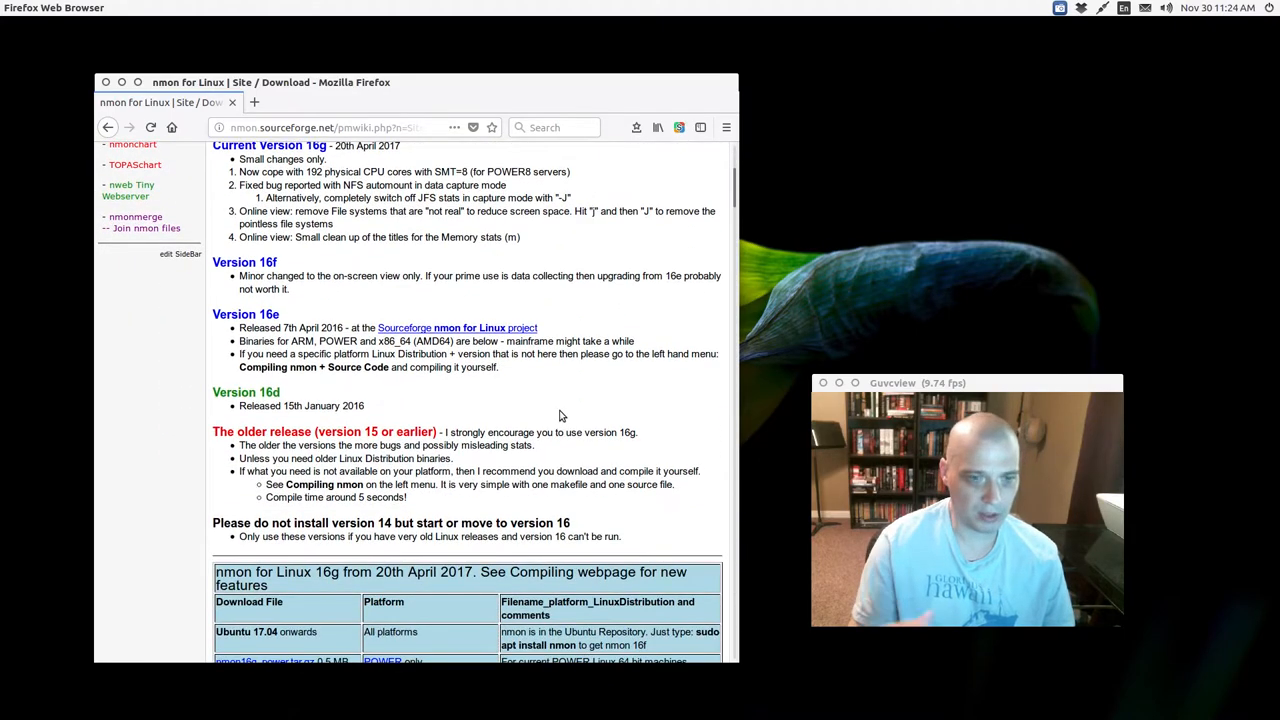
scroll(down, 3)
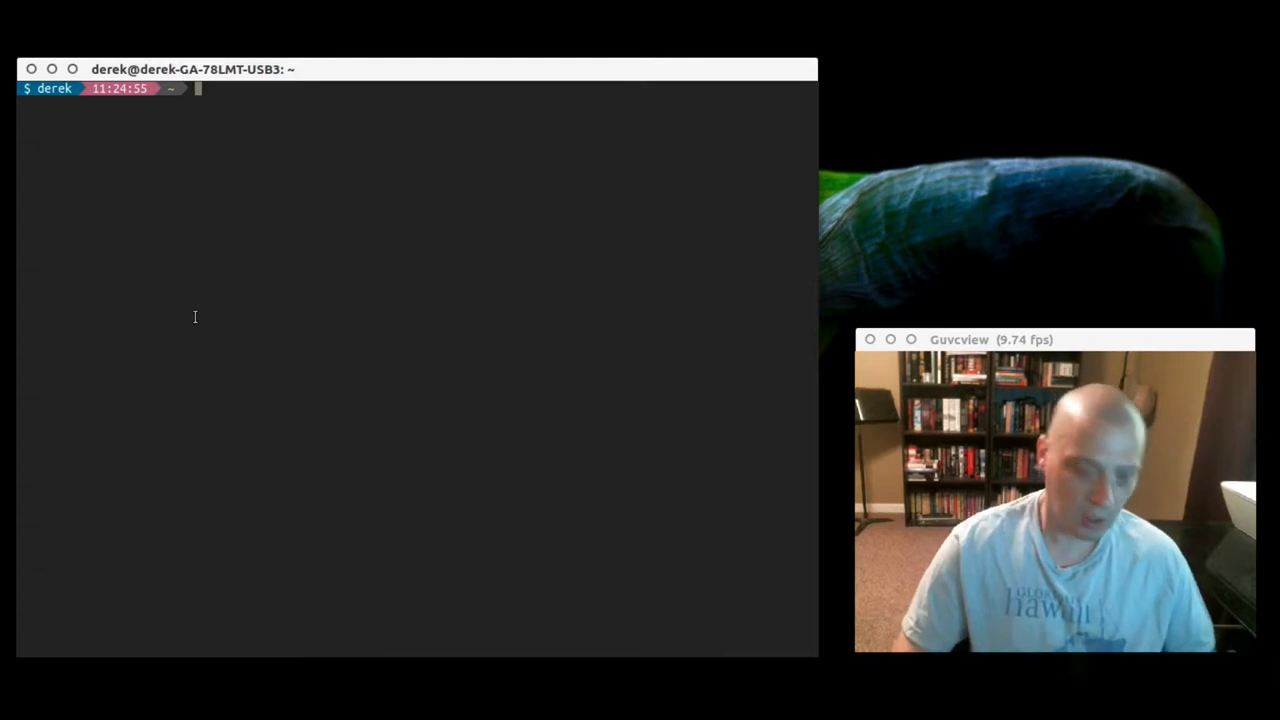
Launch nmon from the terminal prompt so its header shows hostname and 2-second refresh
text(nm)
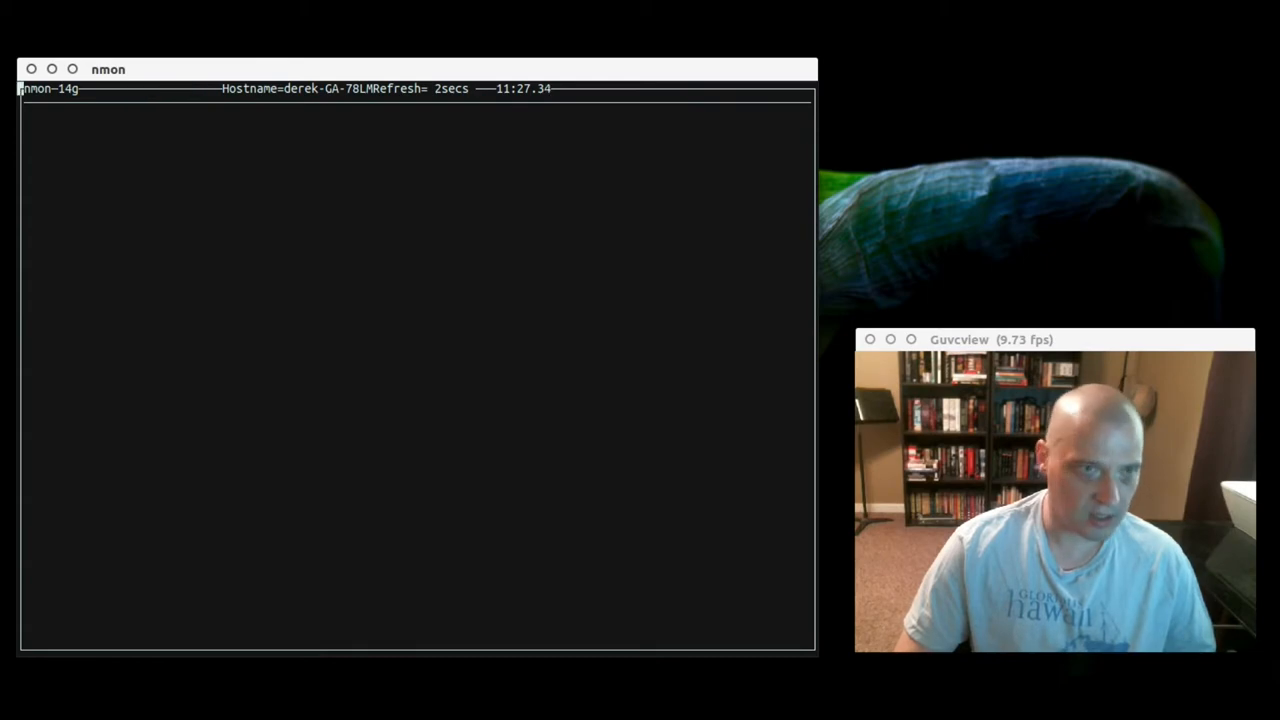
Show the Kernel Stats panel with run queue, load averages and uptime, then hide it again
key(k)
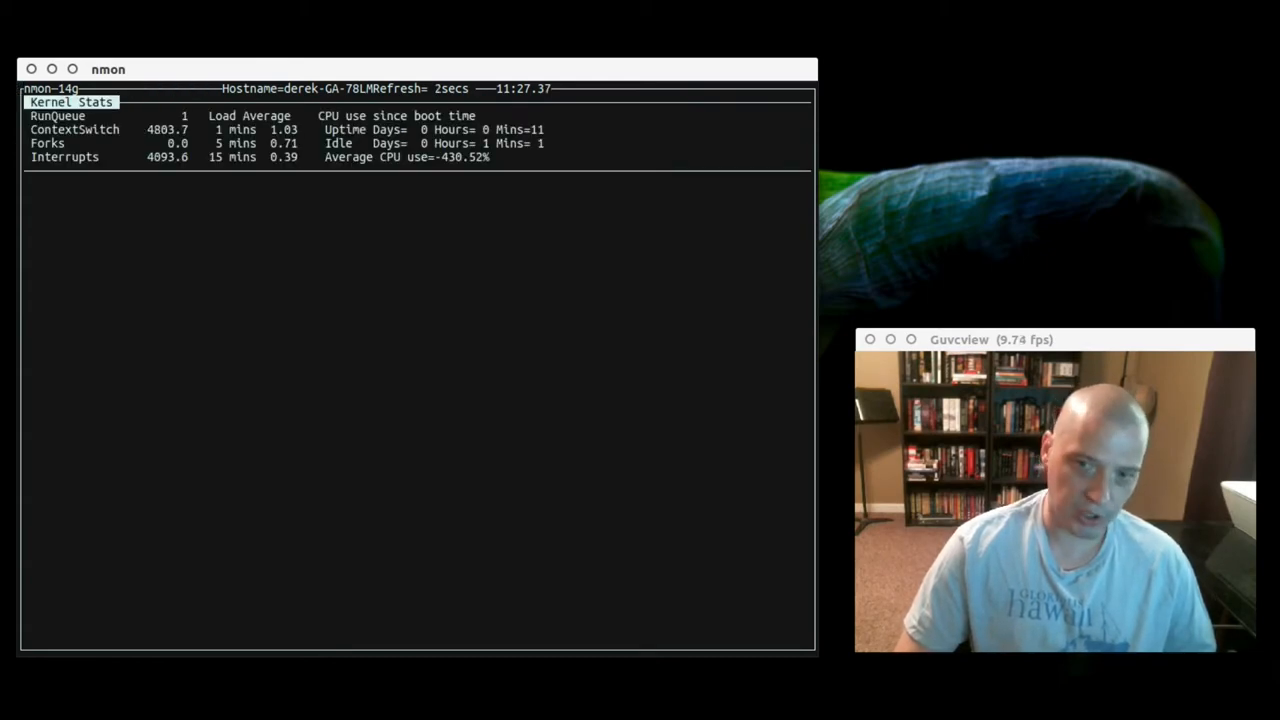
key(f)
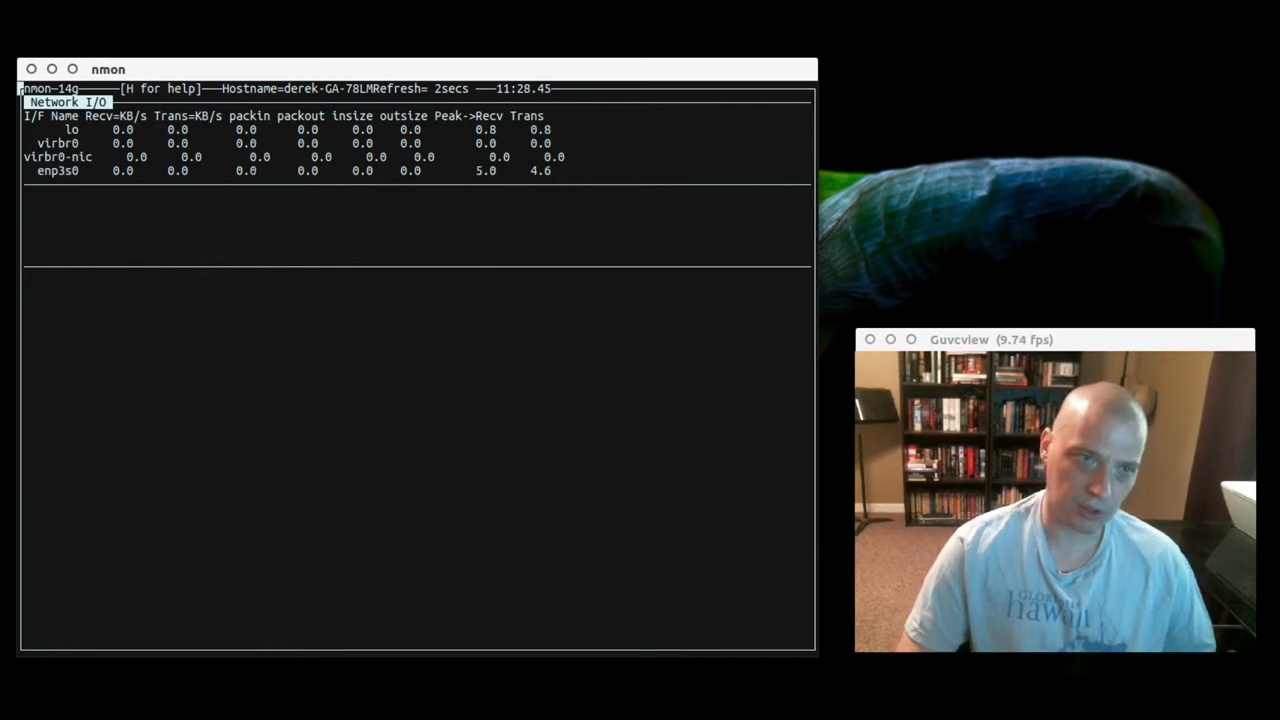
Display the nmon help panel listing the statistics toggle keys above the Network I/O panel
key(h)
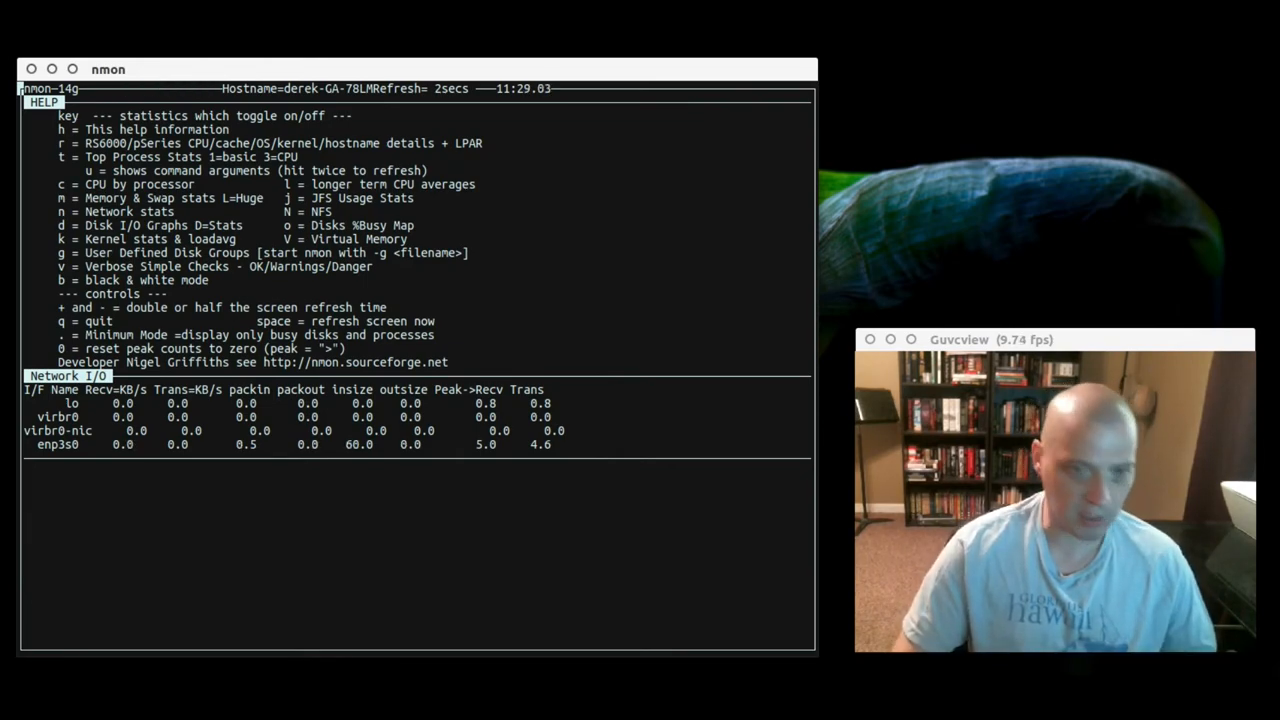
Quit nmon back to the shell prompt and begin the man command
key(q)
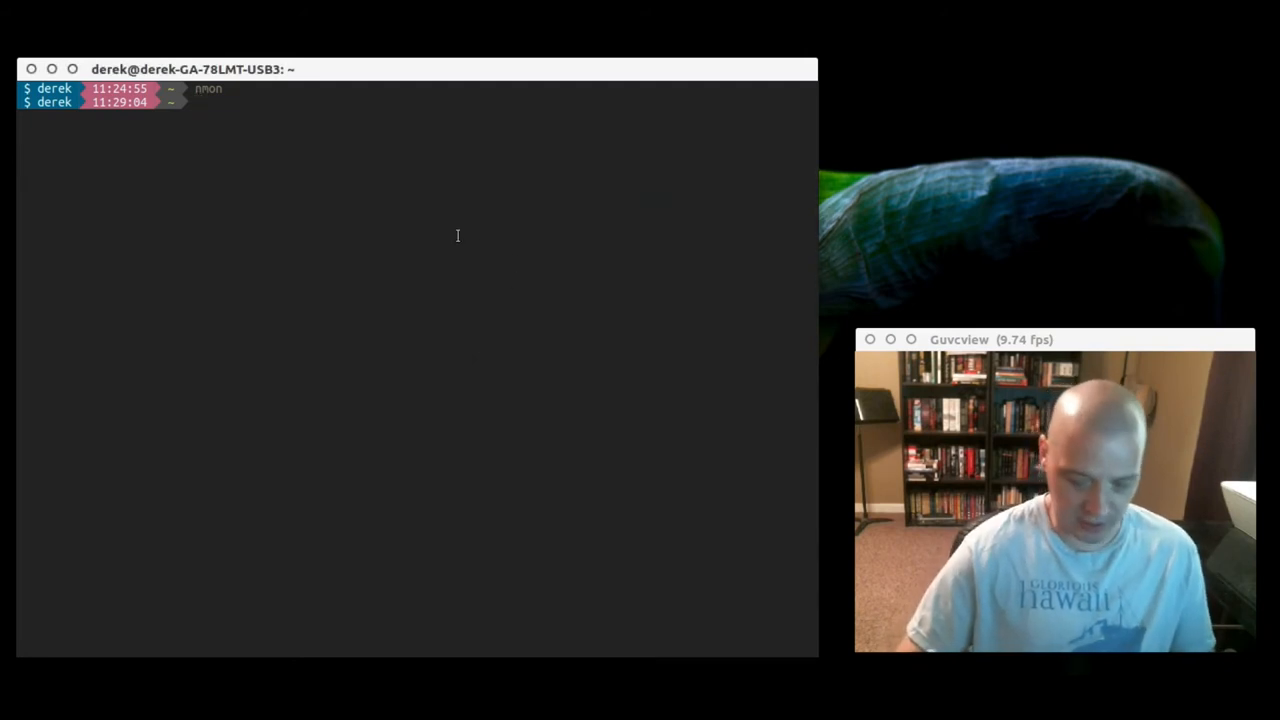
text(man)
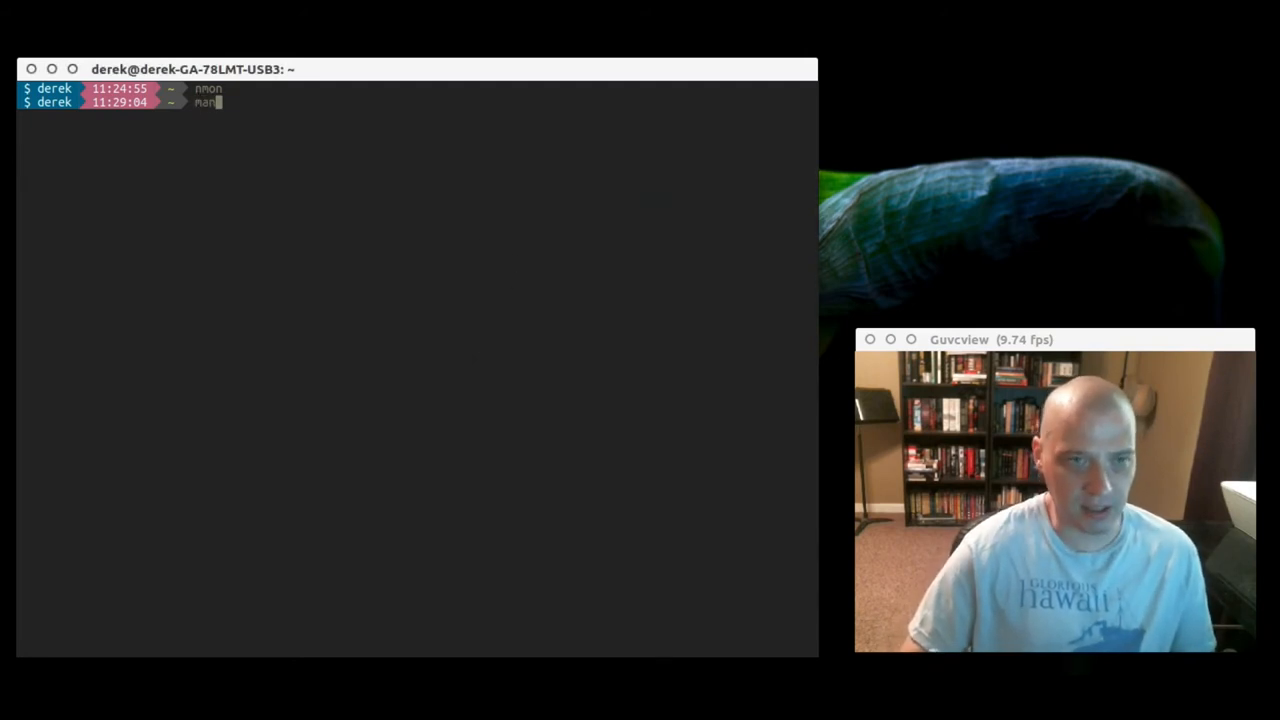